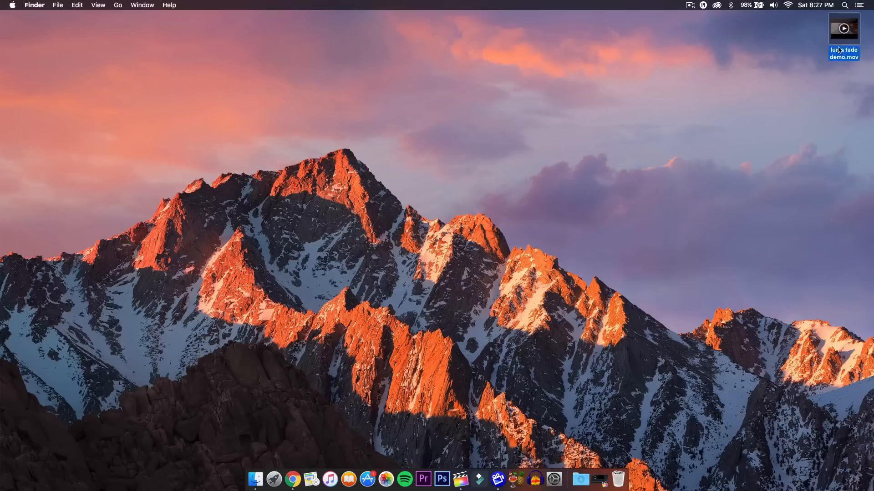
Open 'luma fade demo.mov' from the desktop in QuickTime Player
double_click(842, 29)
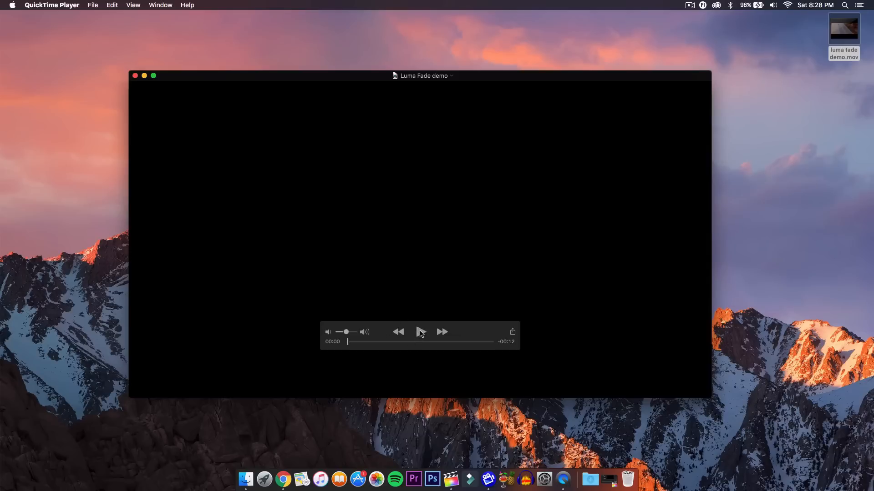
click(419, 332)
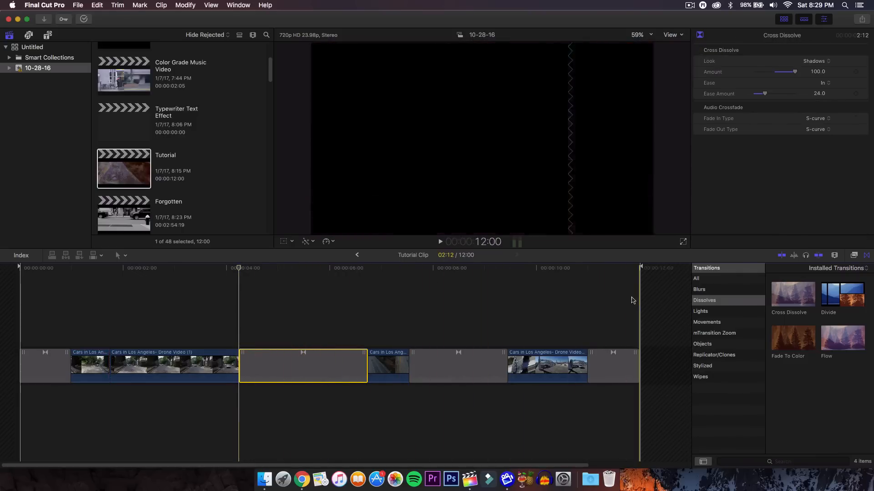
Swap the old long transition for a one-second Cross Dissolve and preview it
click(326, 357)
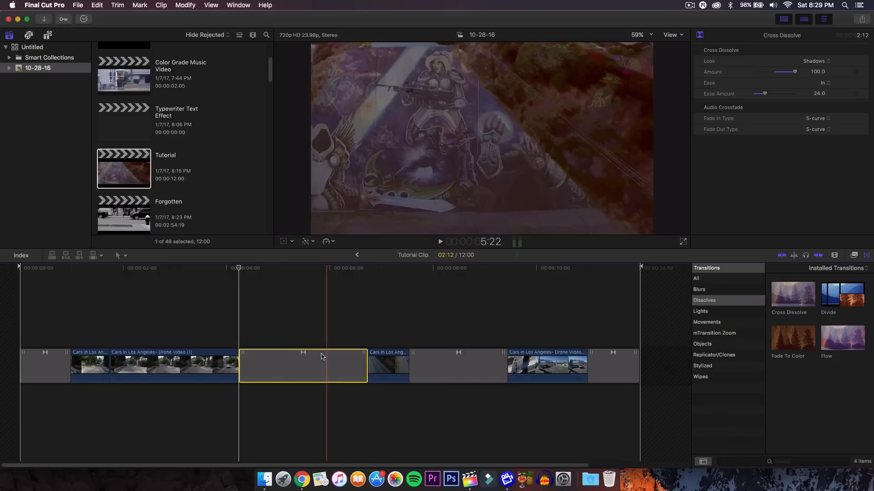
click(457, 365)
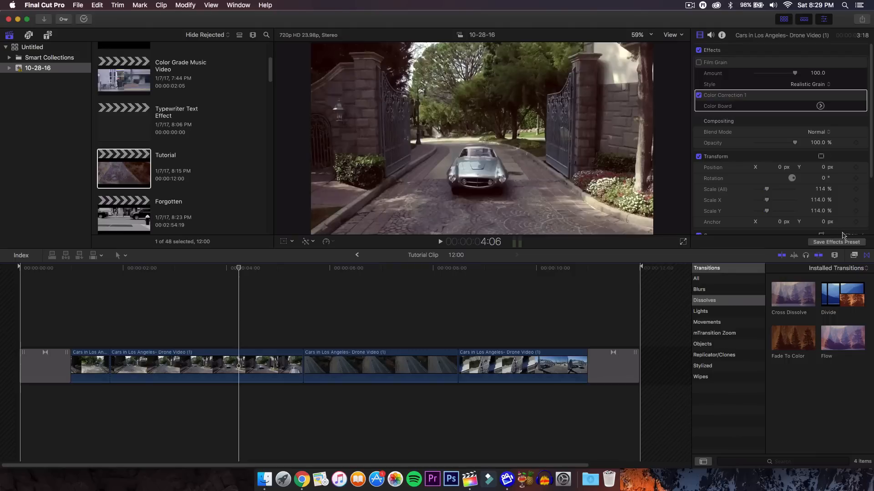
mouse_move(868, 259)
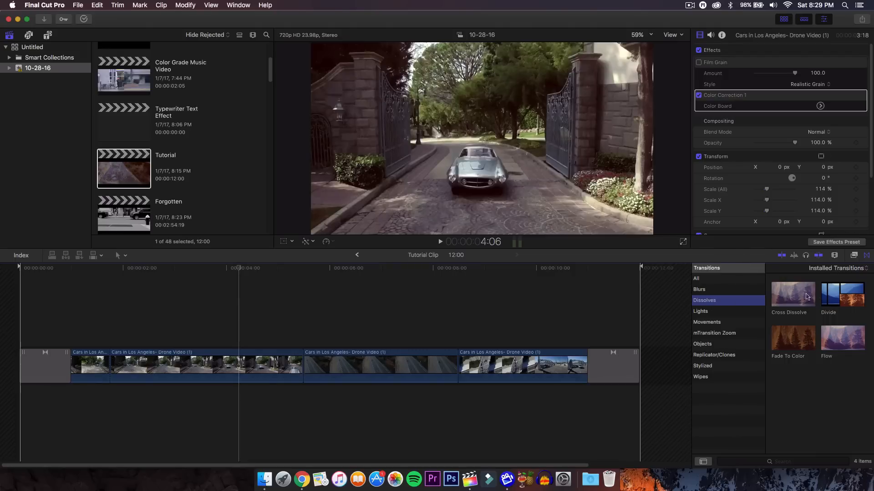
click(792, 293)
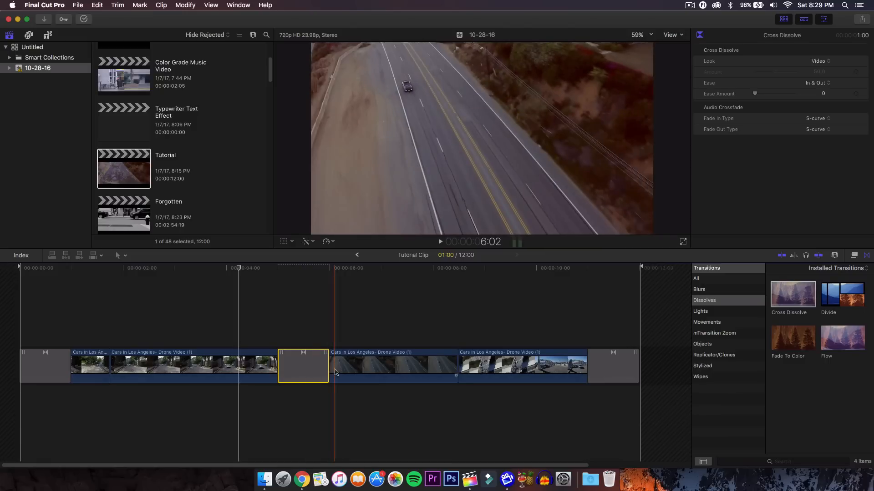
click(272, 302)
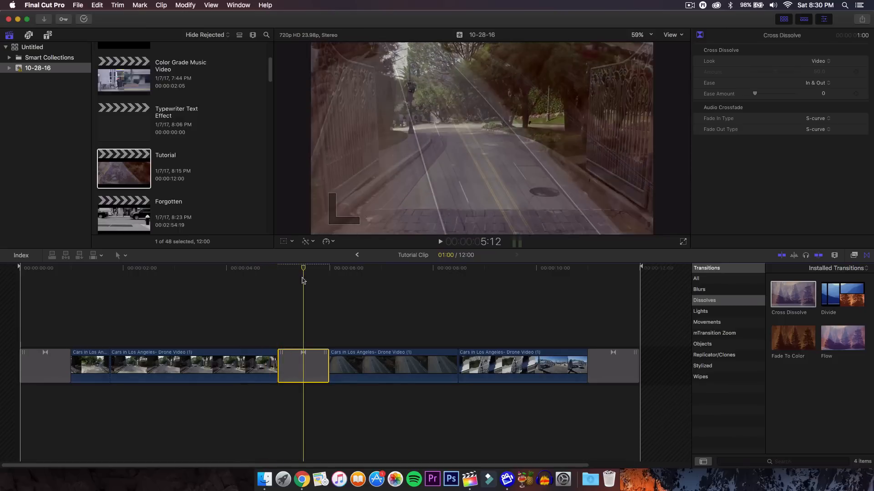
Extend the Cross Dissolve between the first two drone clips to 1:21
click(439, 241)
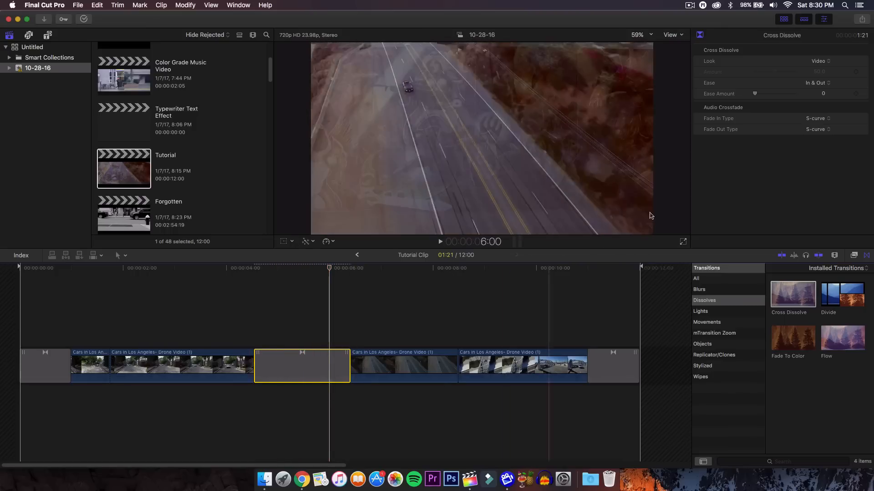
click(303, 268)
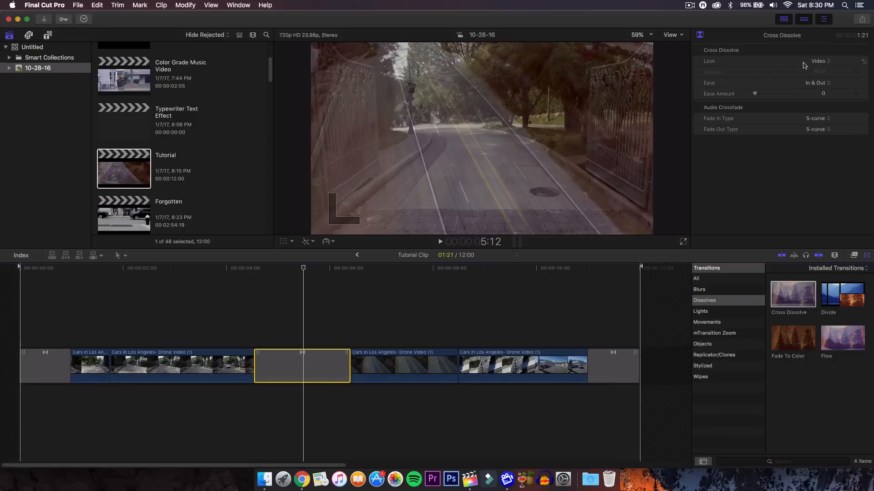
Set the dissolve's Look to Shadows and its Amount to 100
click(819, 61)
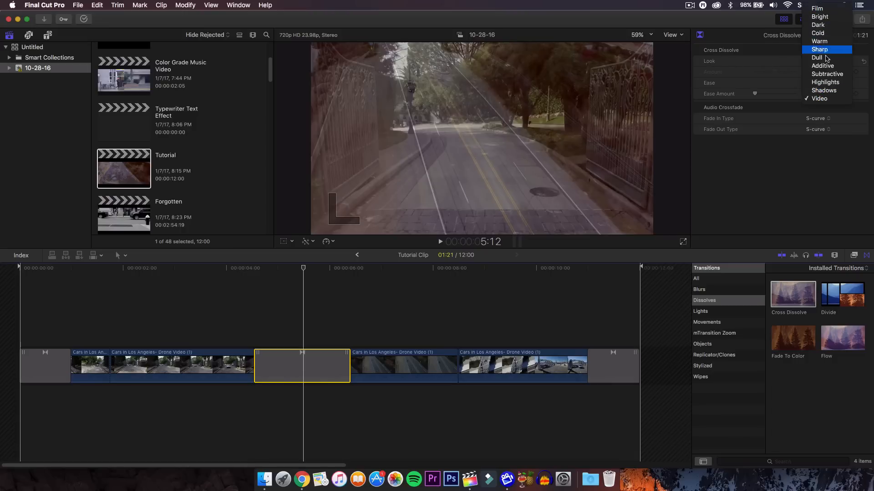
mouse_move(827, 90)
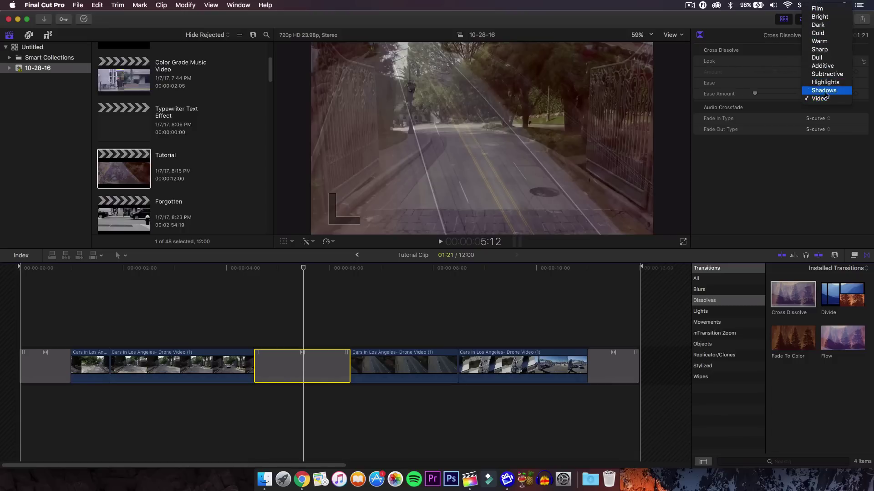
click(825, 90)
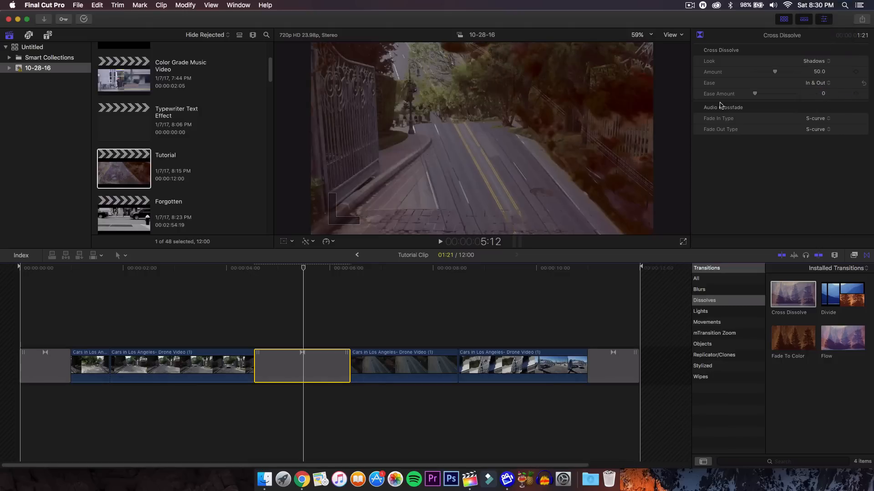
click(287, 268)
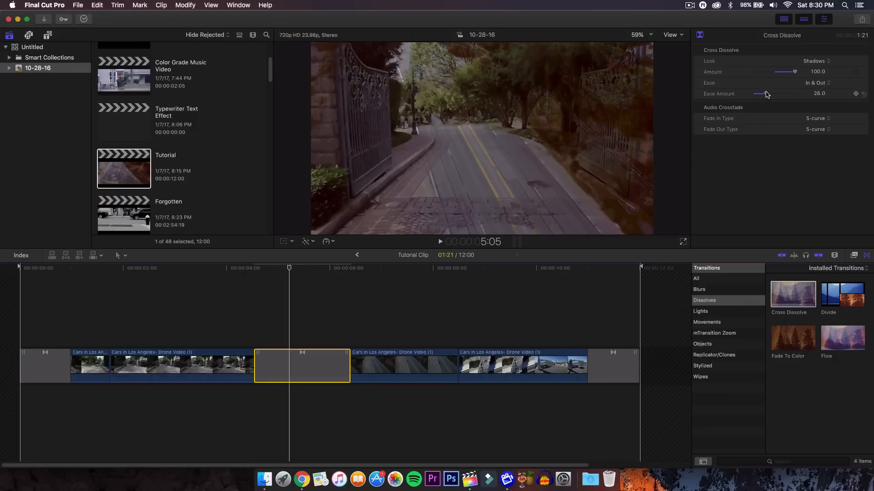
Set Ease to In at amount 25, keeping the S-curve audio fade-in
click(816, 82)
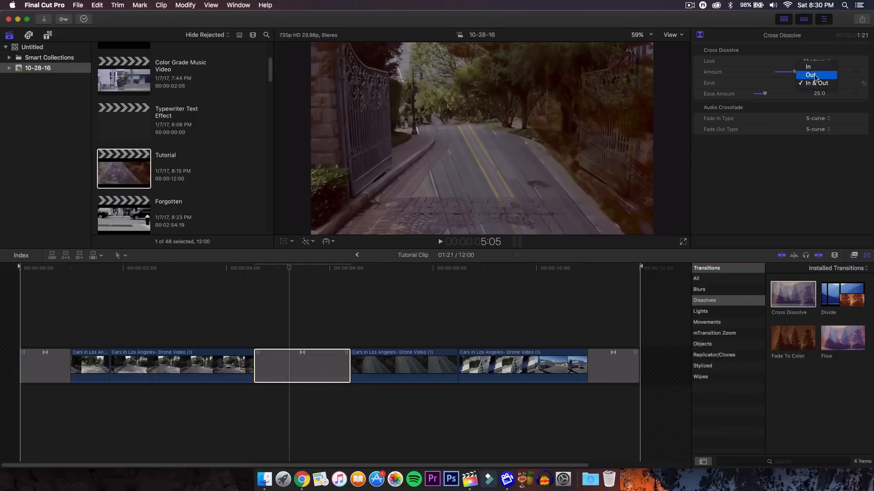
click(808, 66)
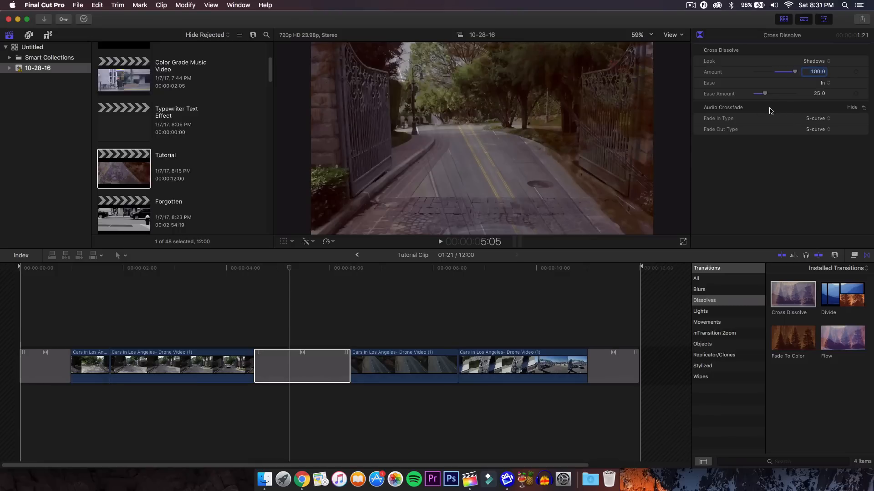
click(817, 119)
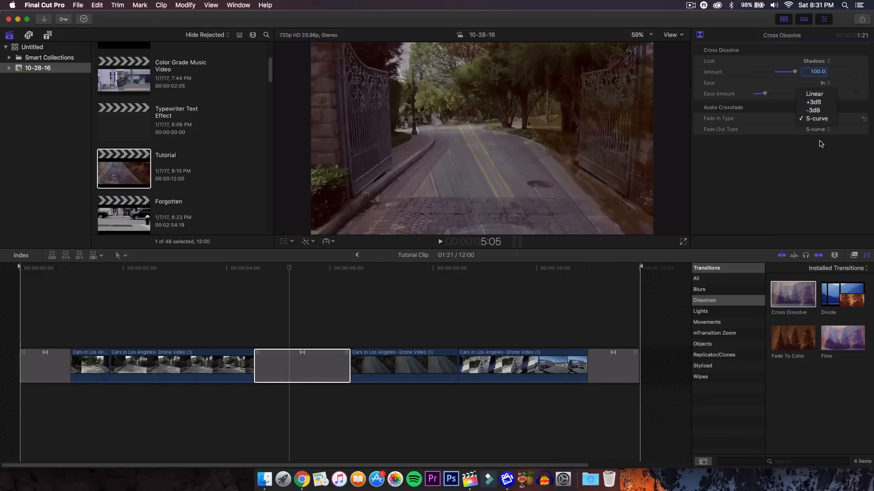
click(816, 118)
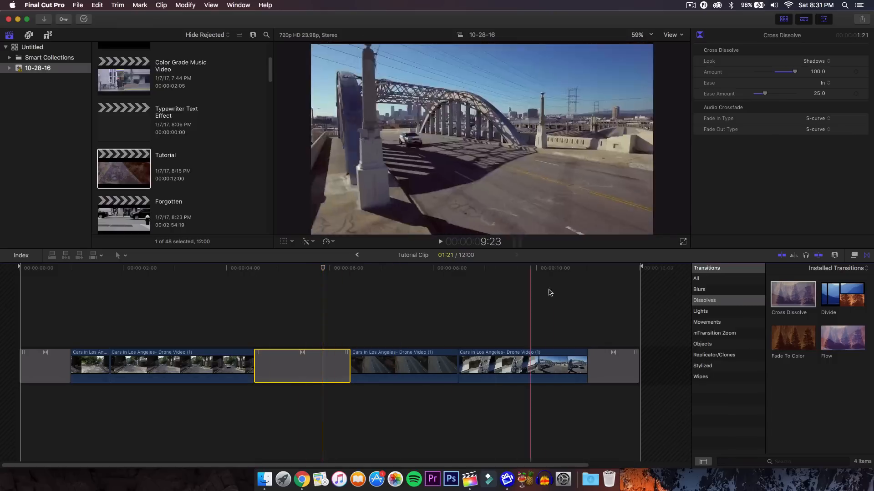
Play back the Shadows Cross Dissolve, then select the following drone clip
click(408, 268)
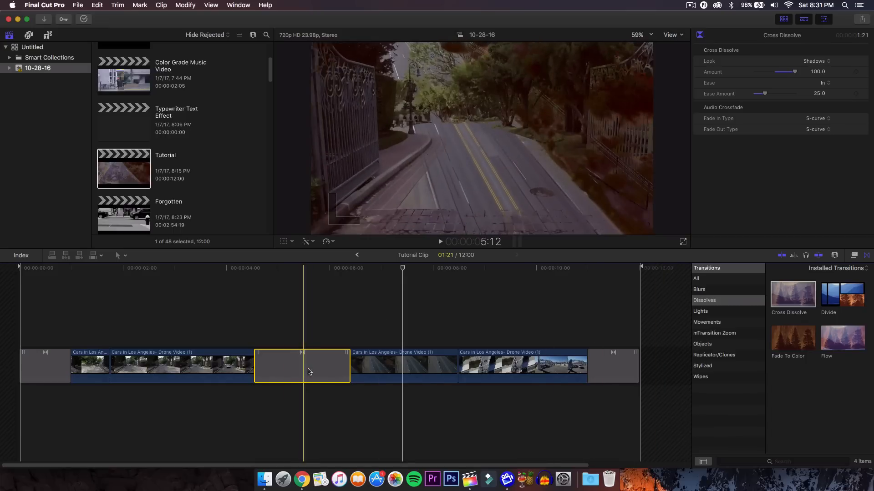
click(457, 268)
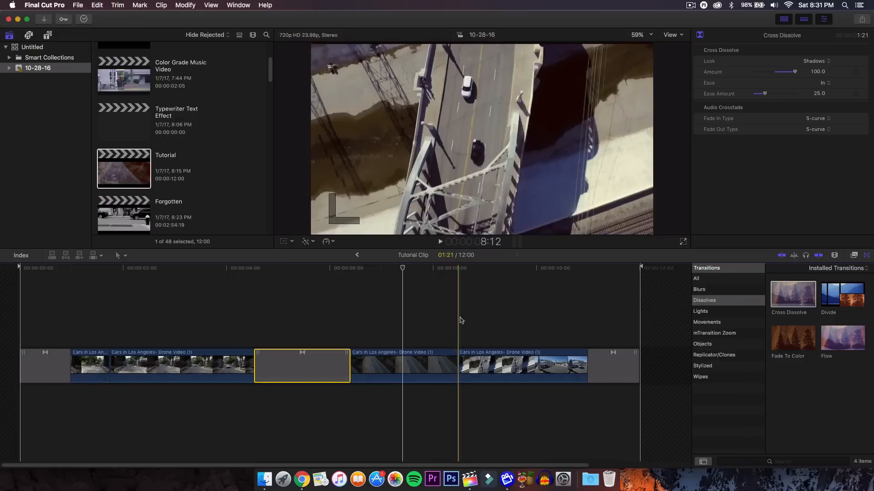
click(403, 366)
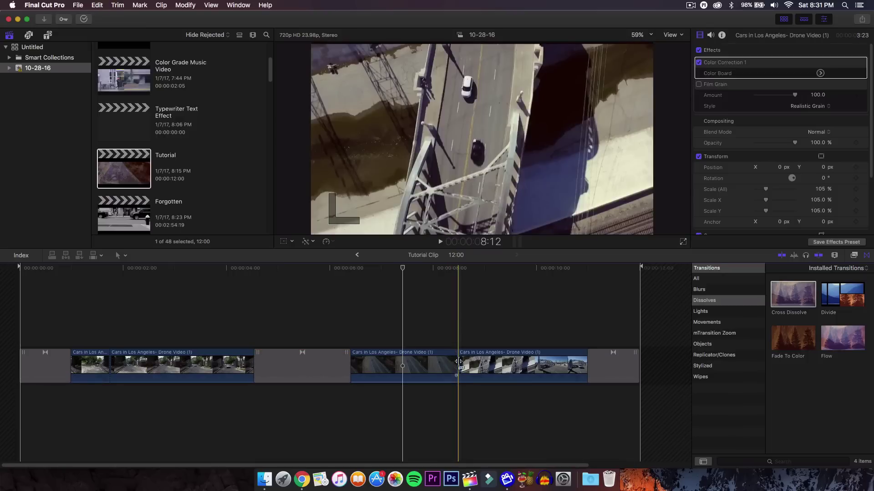